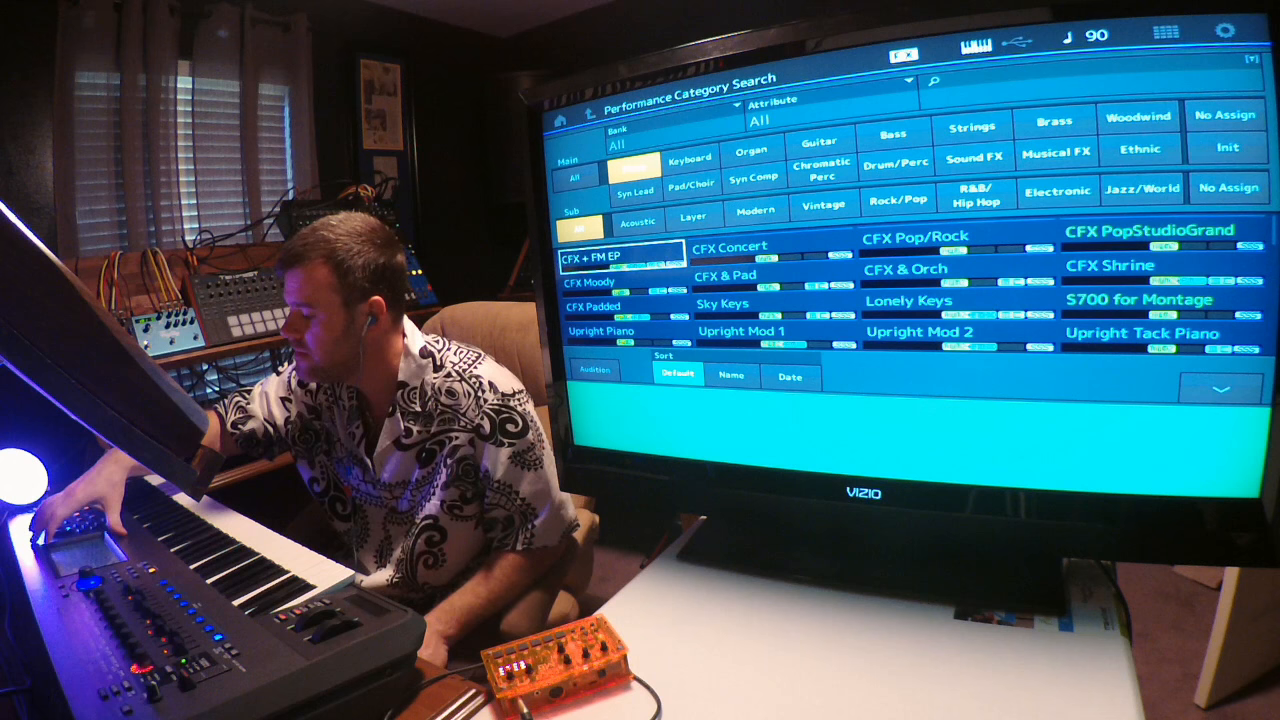
Filter the Performance Category Search to Init and load Init Normal (AWM2)
{"action": "left_click", "coordinate": [1228, 148]}
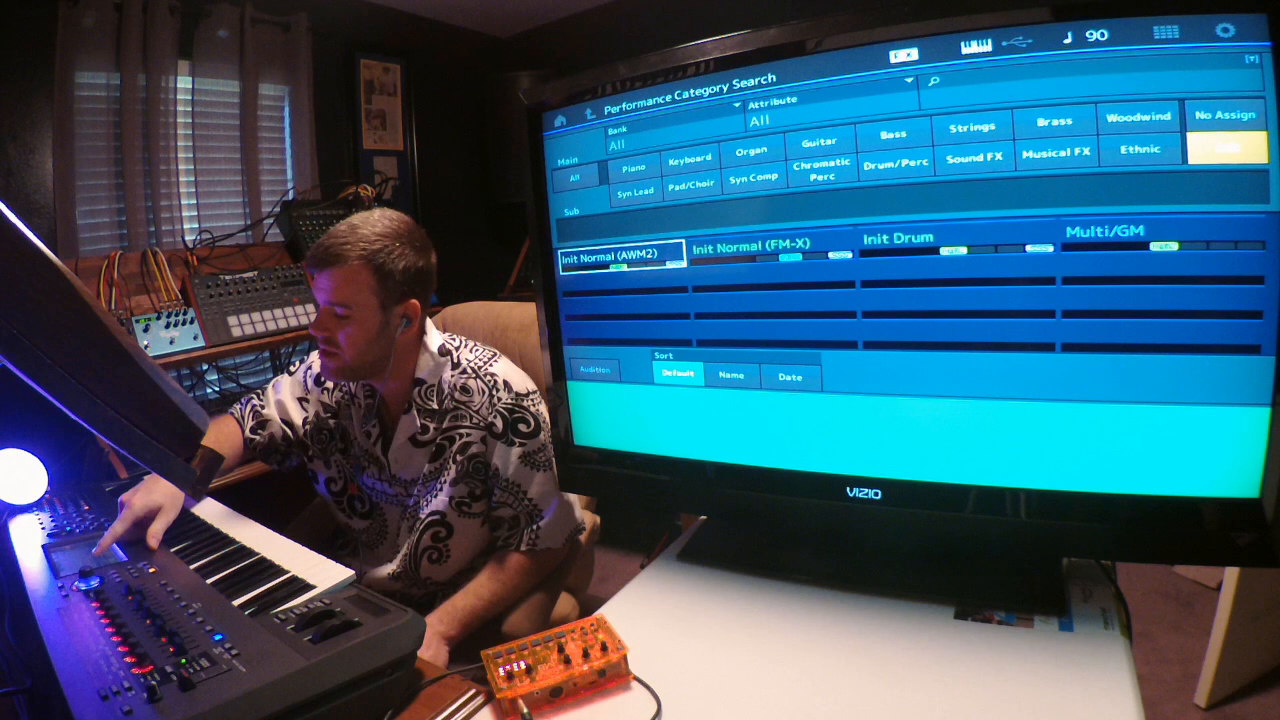
{"action": "left_click", "coordinate": [622, 252]}
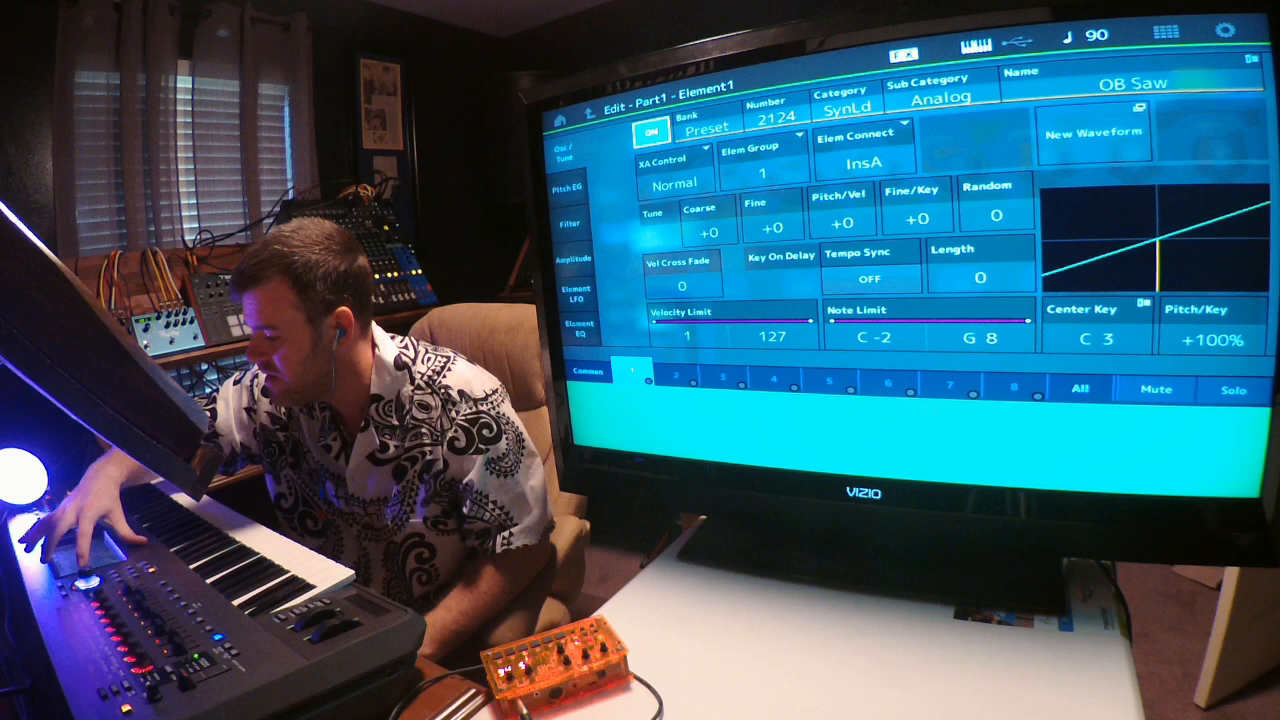
Select the OB Saw (Synth Lead / Analog) waveform for Part 1 Element 1
{"action": "left_click", "coordinate": [568, 188]}
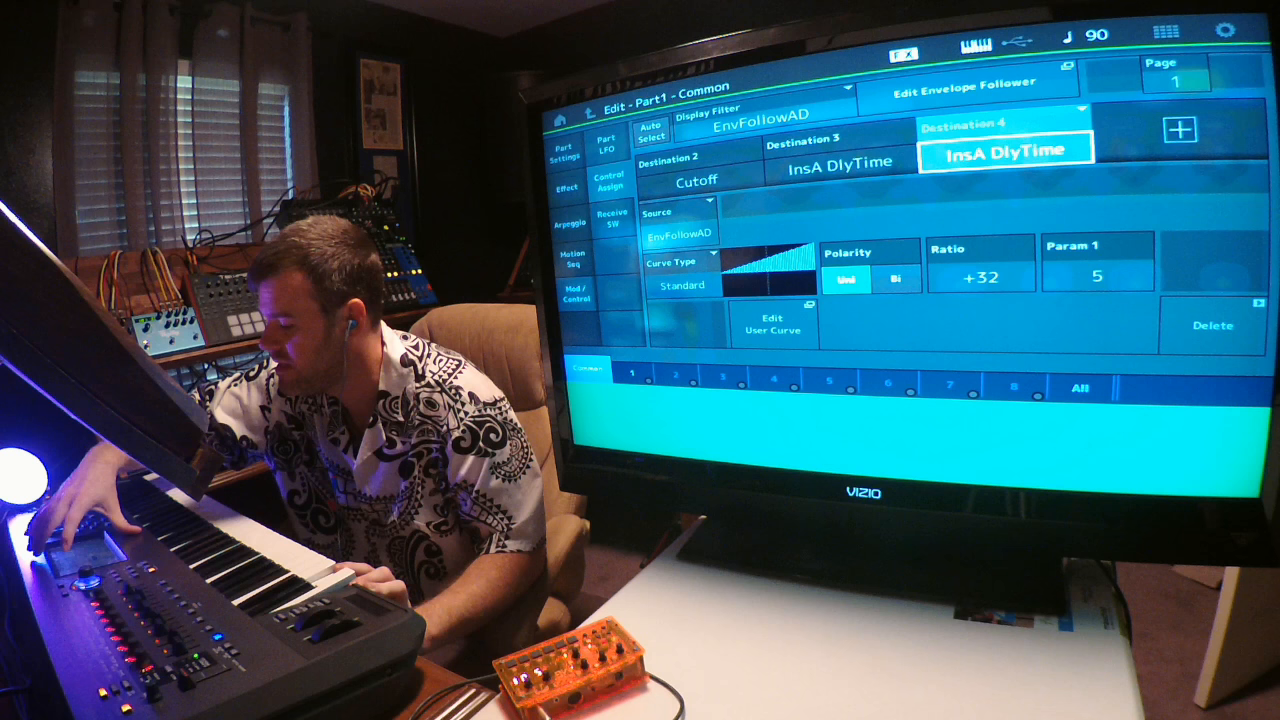
Add a fifth destination slot to the AD envelope follower
{"action": "left_click", "coordinate": [1180, 132]}
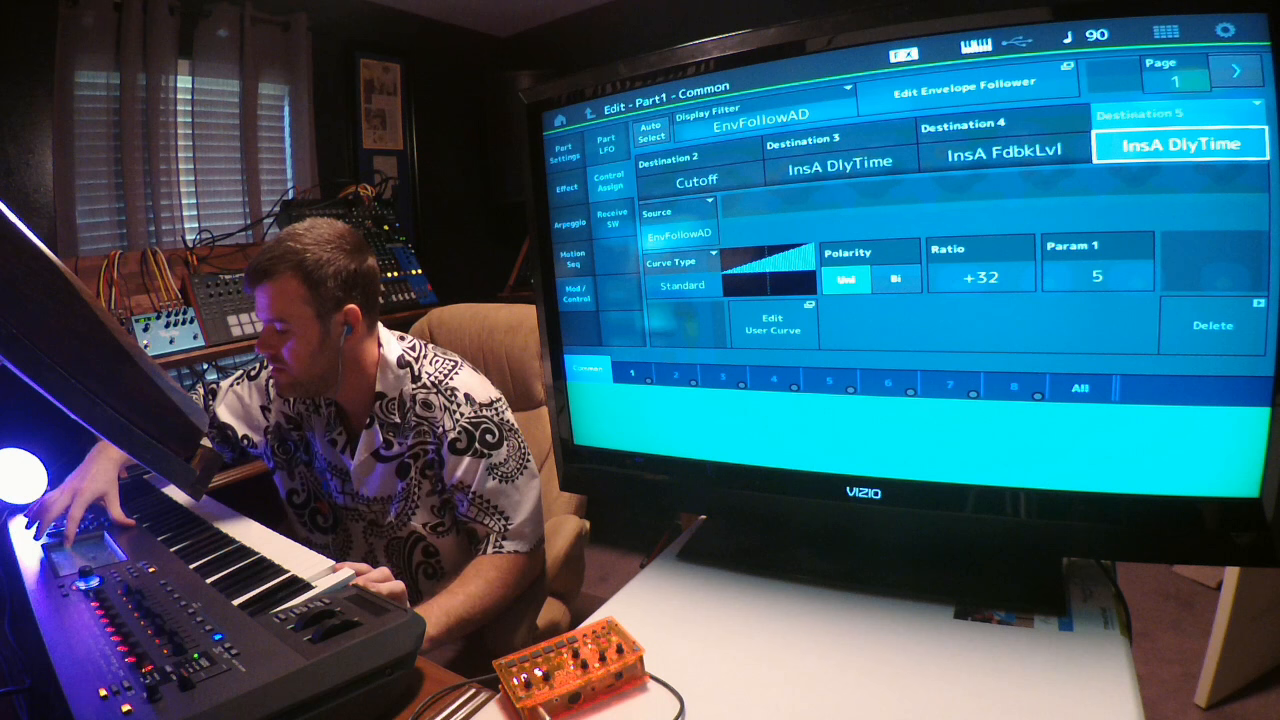